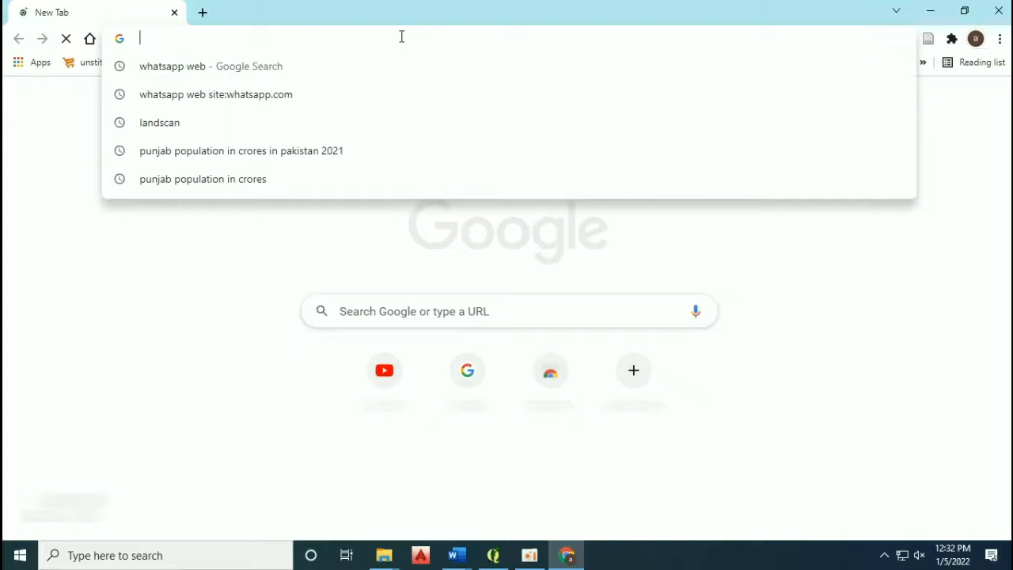
# Search Google for 'open street map' and go to the OpenStreetMap site.
pyautogui.write('open street map')
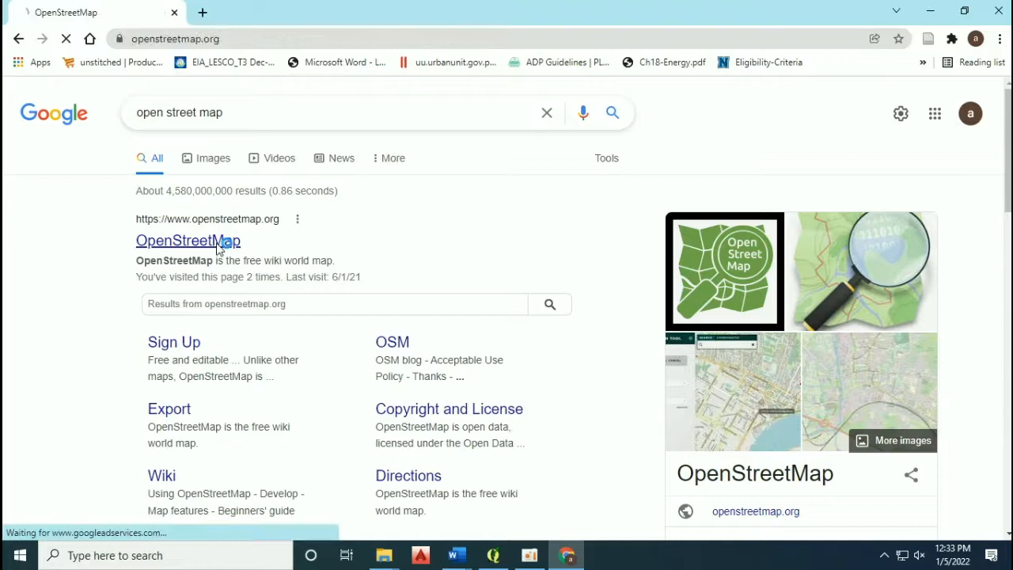
pyautogui.click(187, 241)
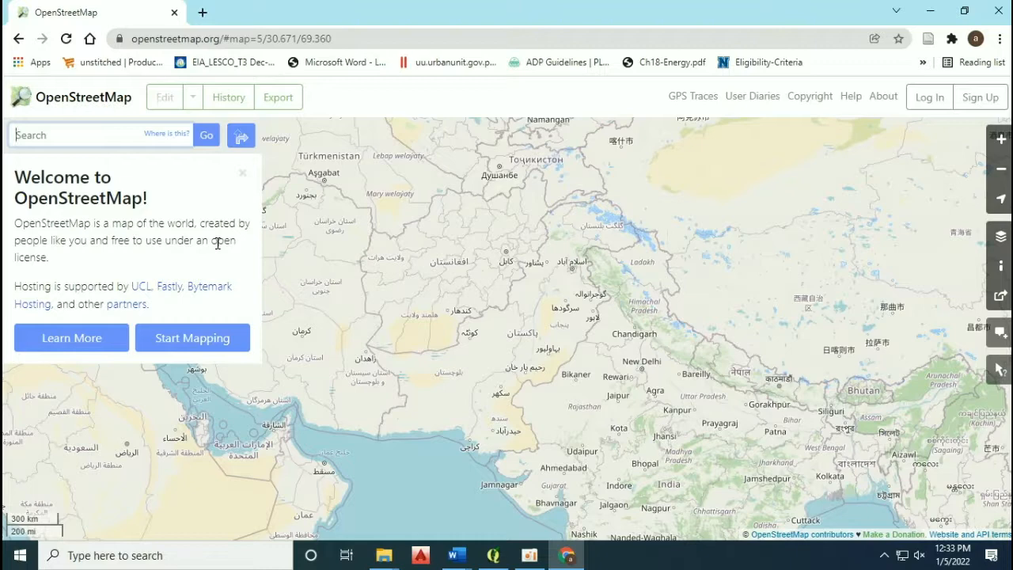
# Log in to OpenStreetMap with a saved account, re-entering the password after the first rejection.
pyautogui.click(930, 96)
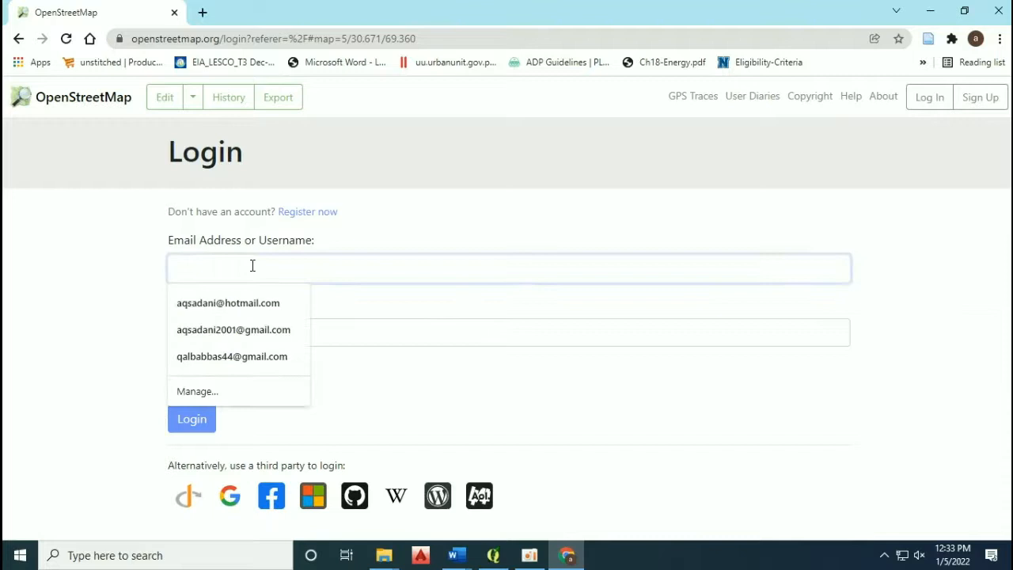
pyautogui.click(234, 329)
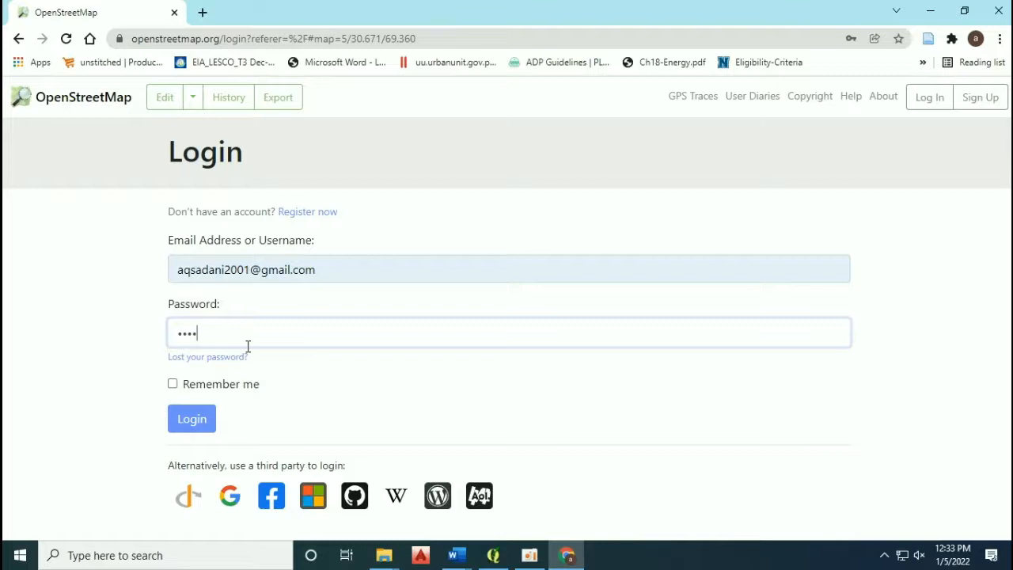
pyautogui.click(191, 418)
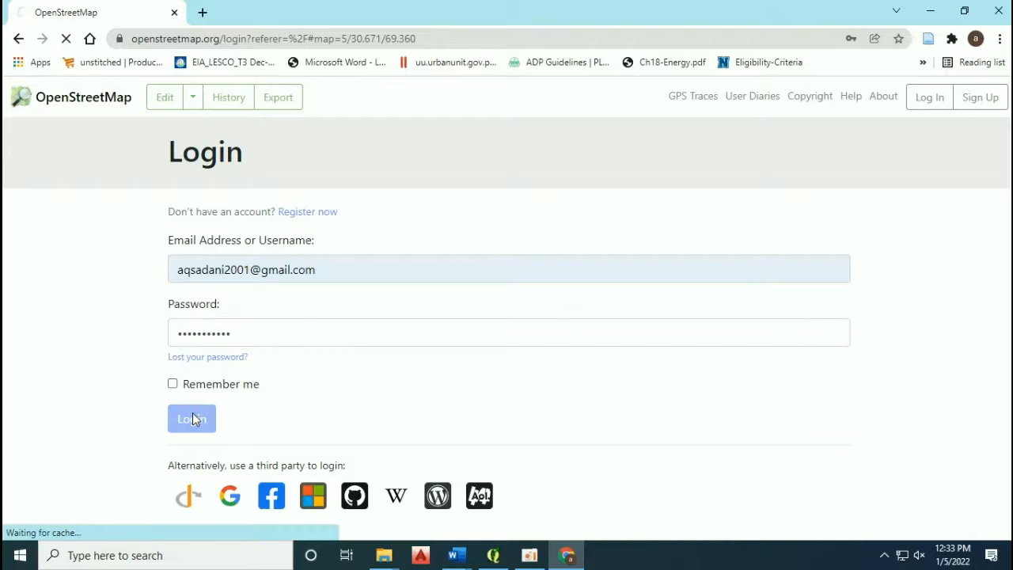
pyautogui.click(190, 418)
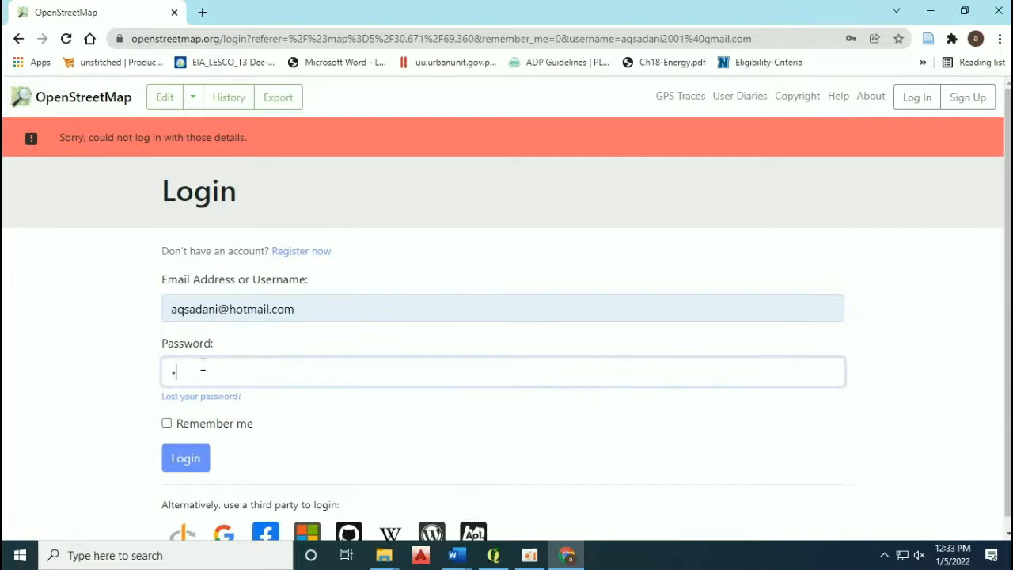
pyautogui.click(185, 457)
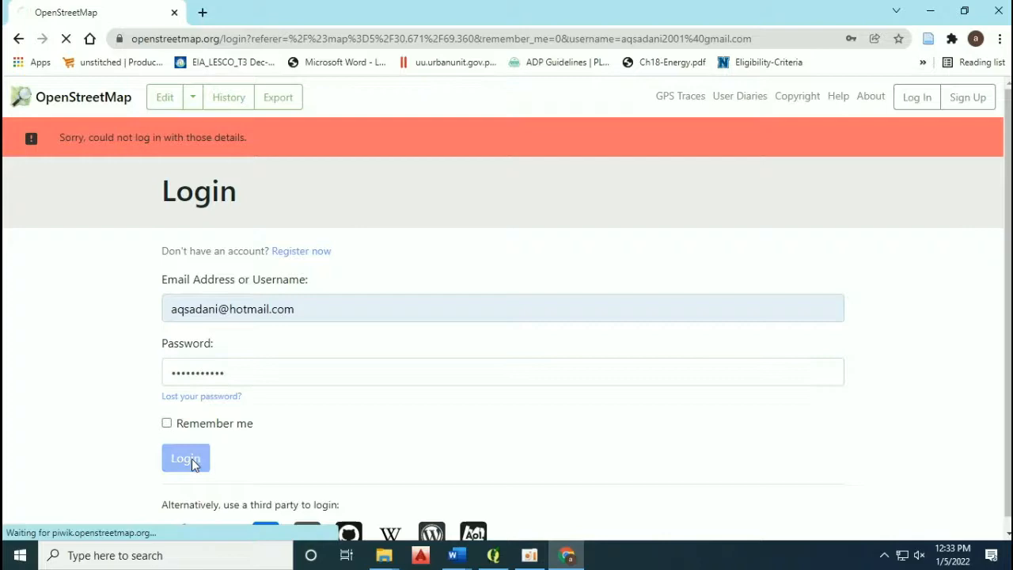
pyautogui.click(185, 457)
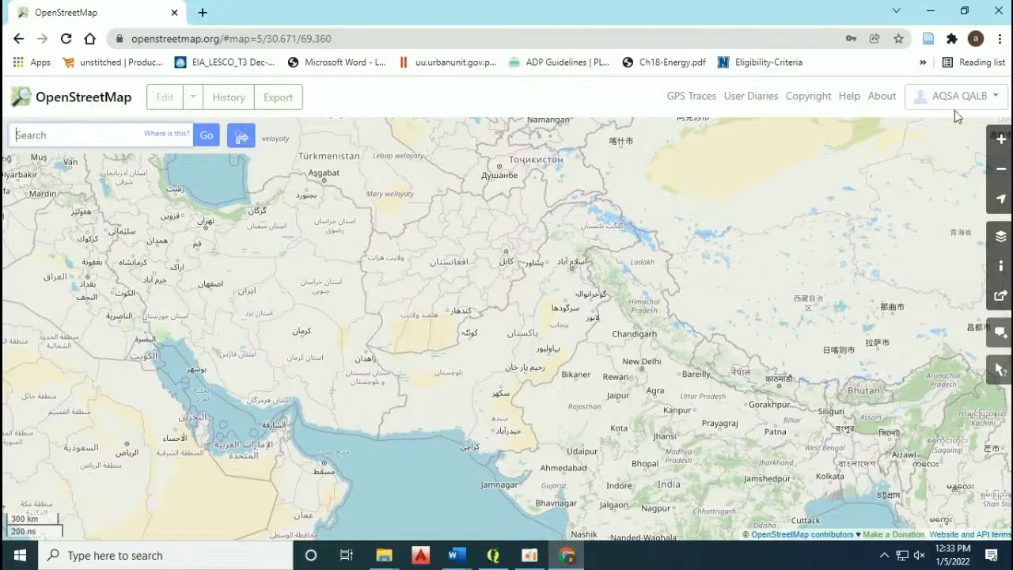
# Search 'kasur city', open the Kasur, Punjab result, centre the map, and show Export.
pyautogui.click(75, 134)
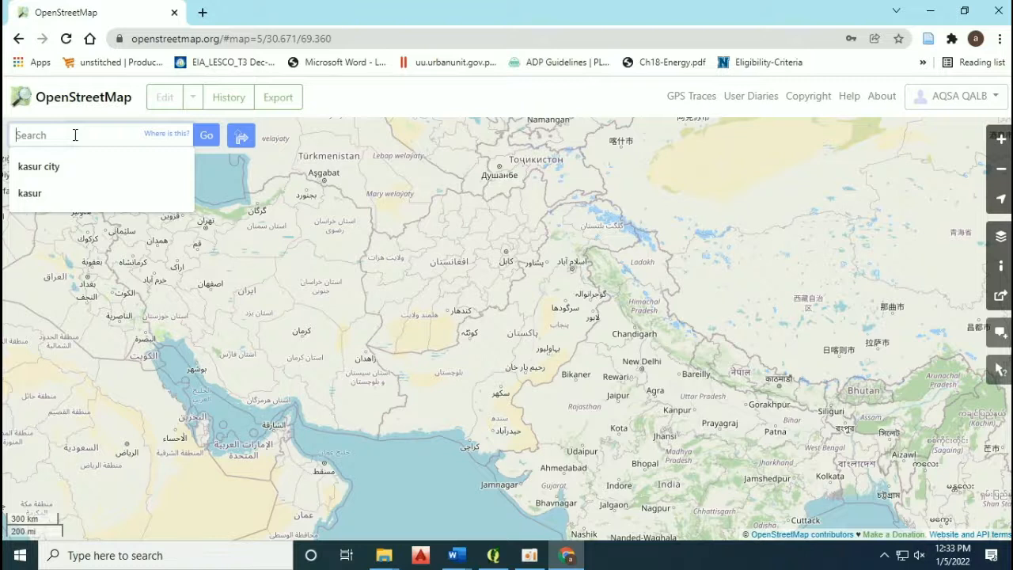
pyautogui.click(38, 166)
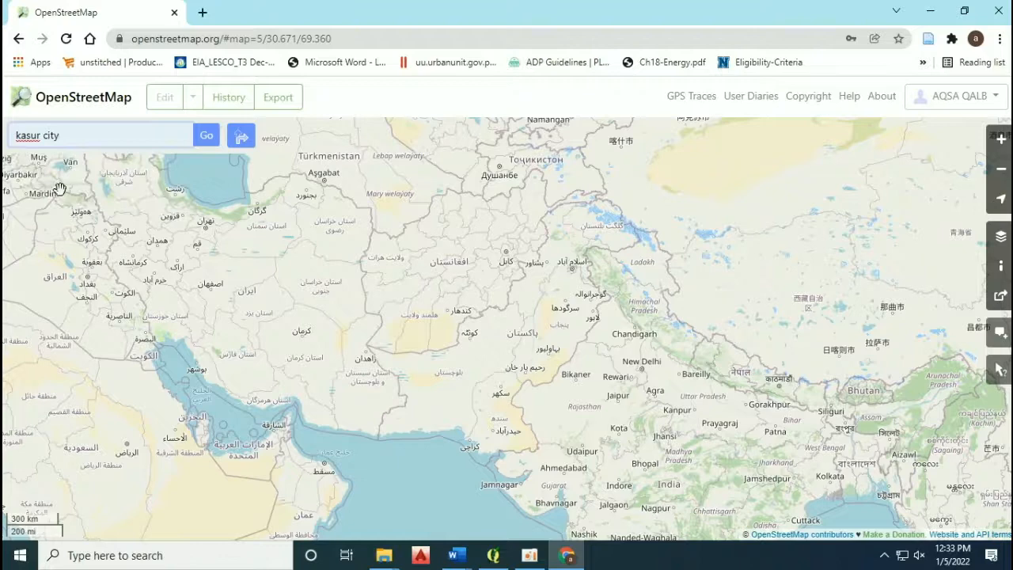
pyautogui.click(206, 134)
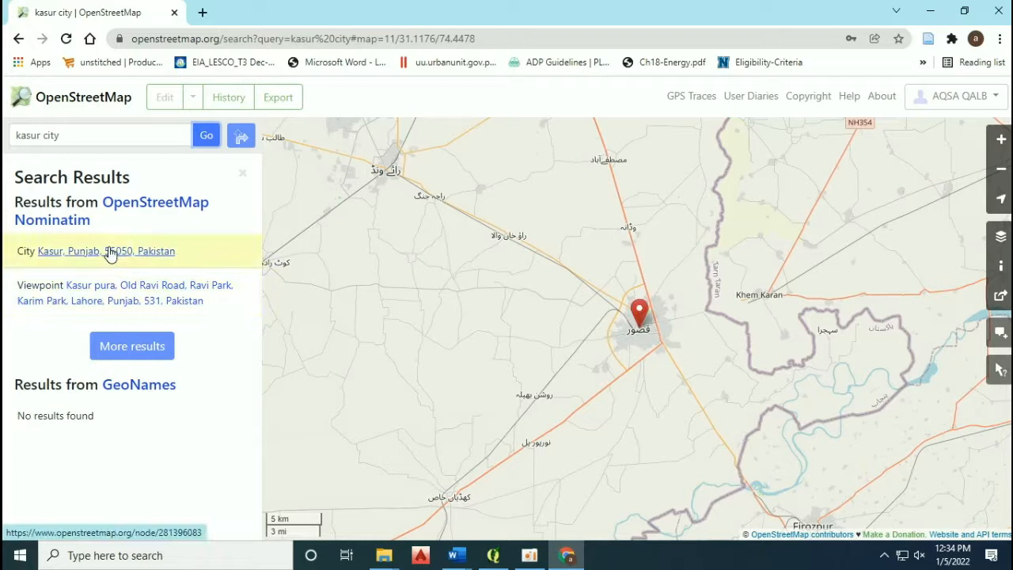
pyautogui.click(50, 250)
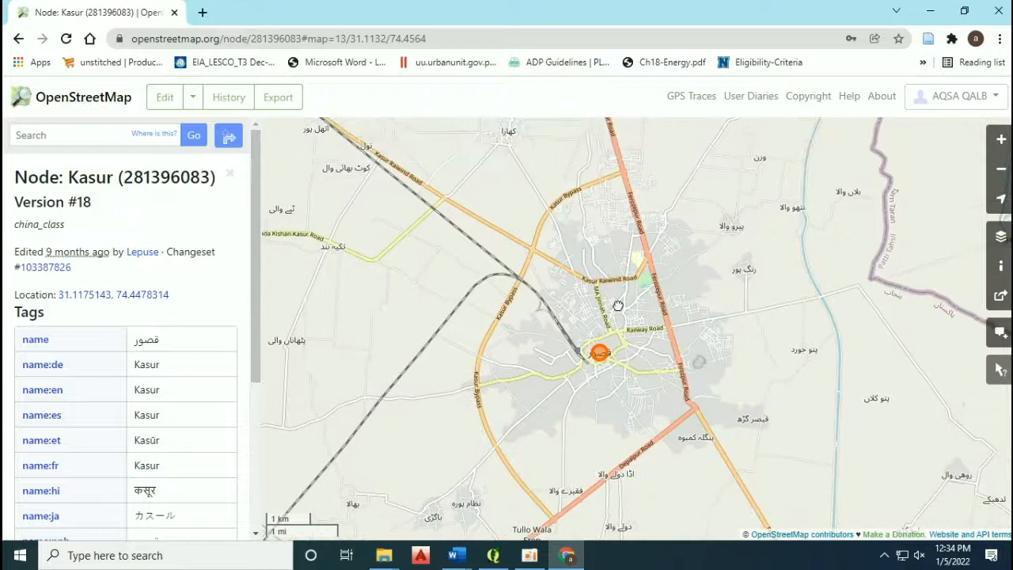
pyautogui.moveTo(618, 306); pyautogui.dragTo(341, 330)
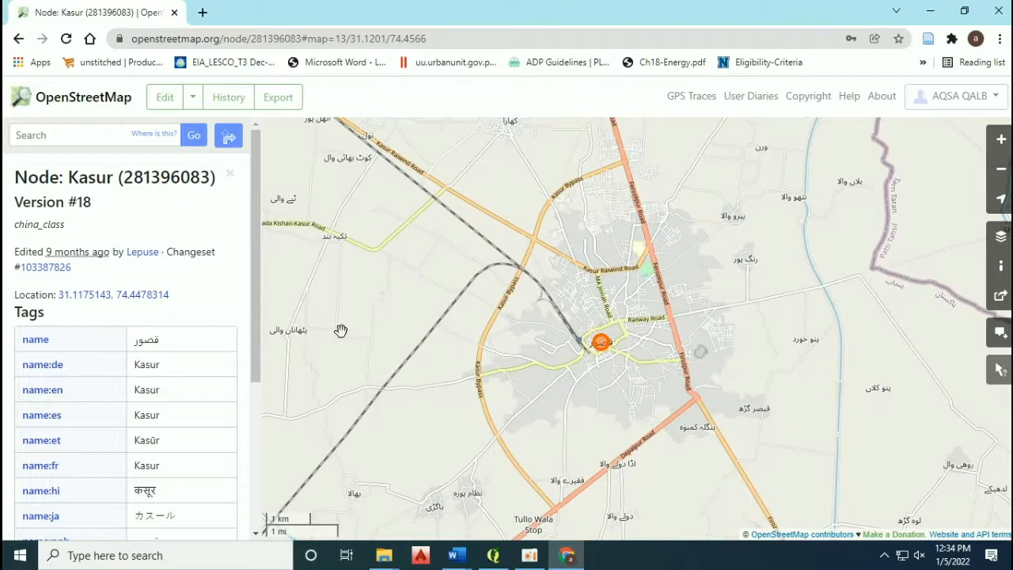
pyautogui.click(278, 97)
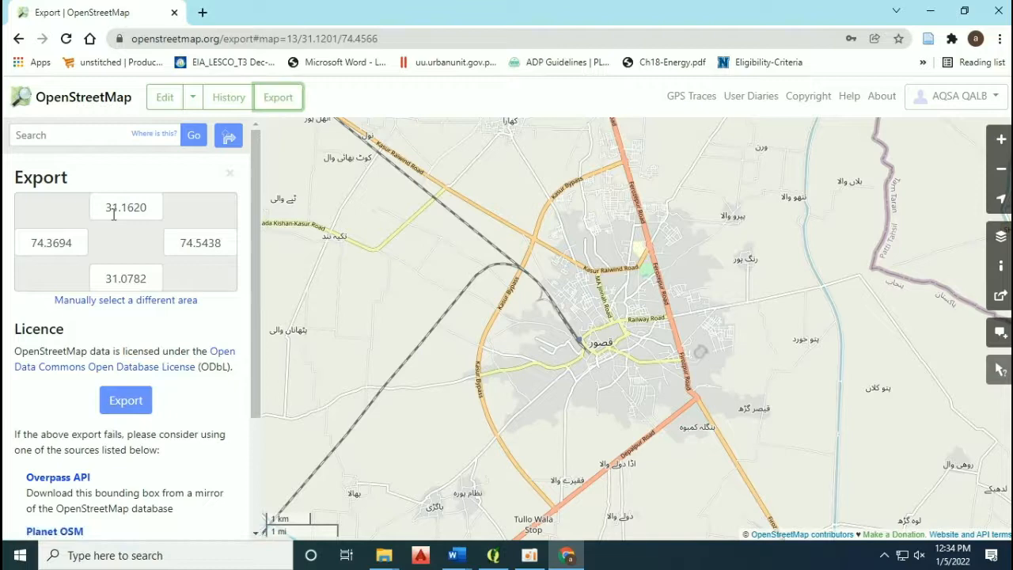
# Draw a custom export box tightly around Kasur and download it as map.osm.
pyautogui.click(126, 299)
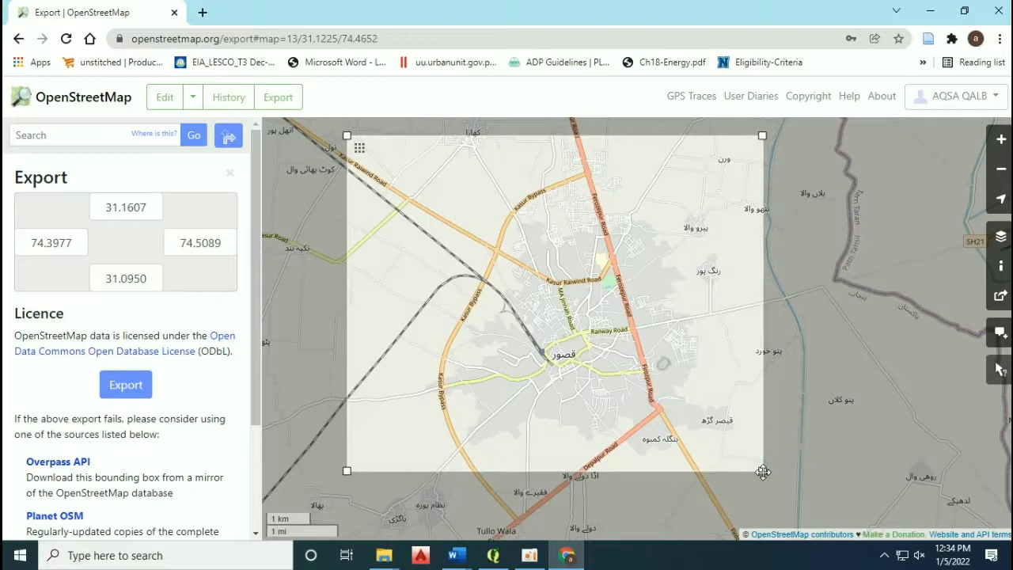
pyautogui.moveTo(763, 471); pyautogui.dragTo(750, 460)
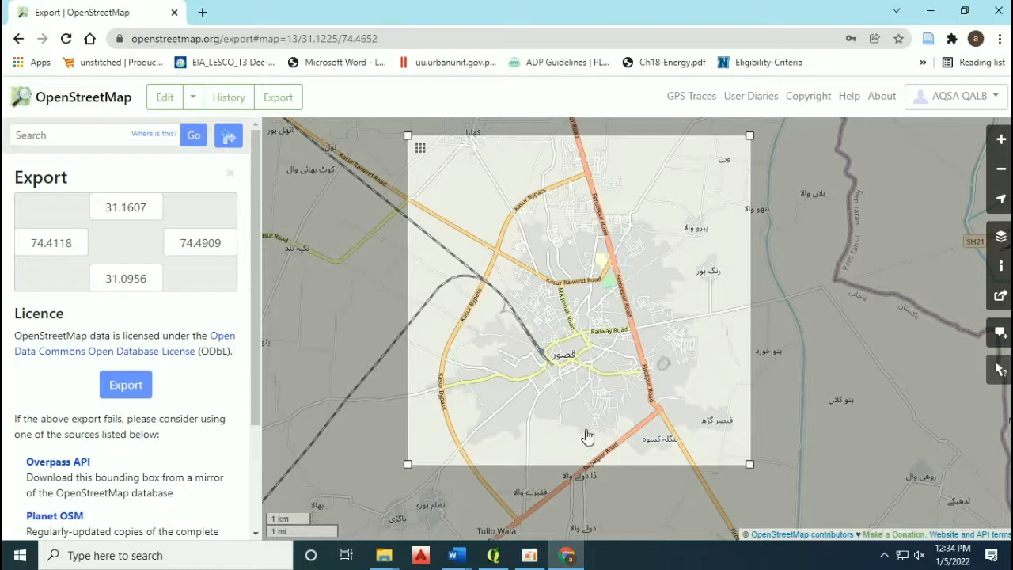
pyautogui.click(125, 384)
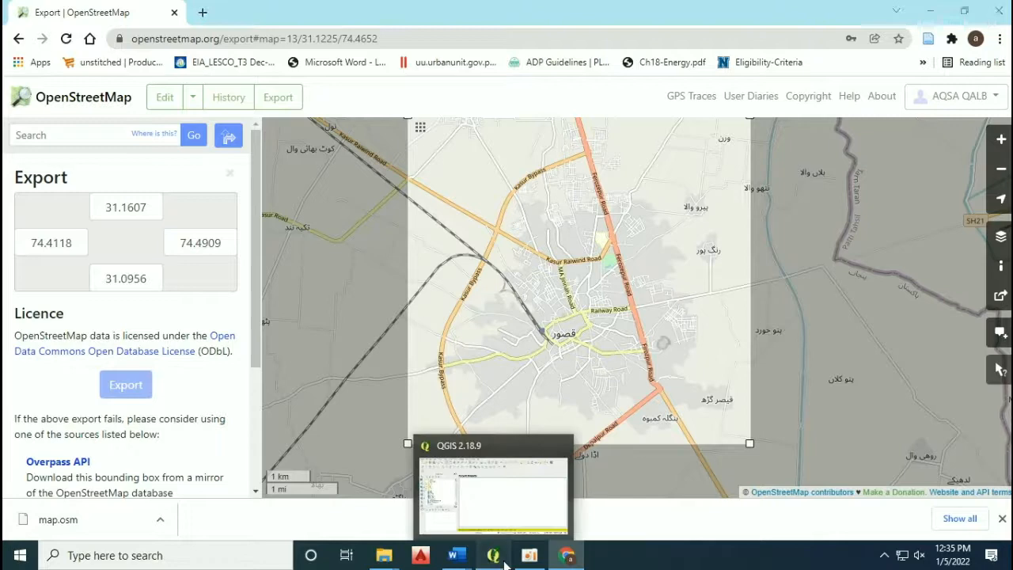
# Switch to QGIS and open Plugins > Manage and Install Plugins.
pyautogui.click(107, 26)
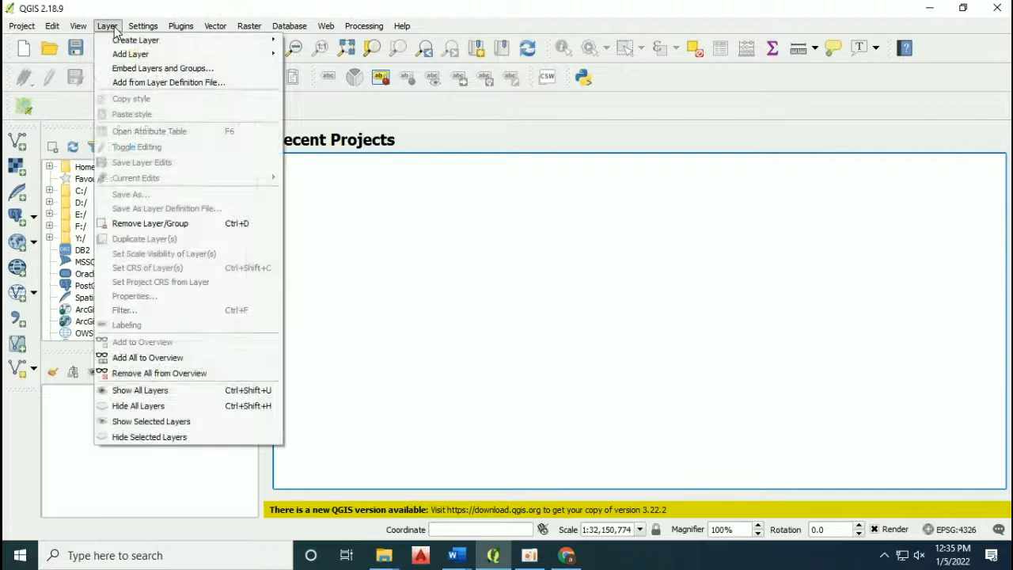
pyautogui.moveTo(32, 158)
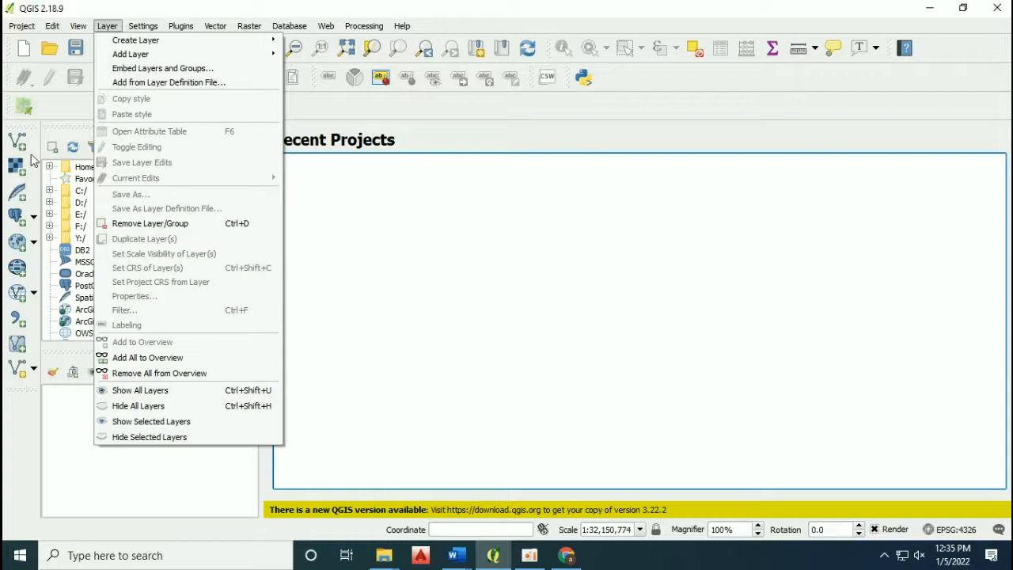
pyautogui.click(215, 25)
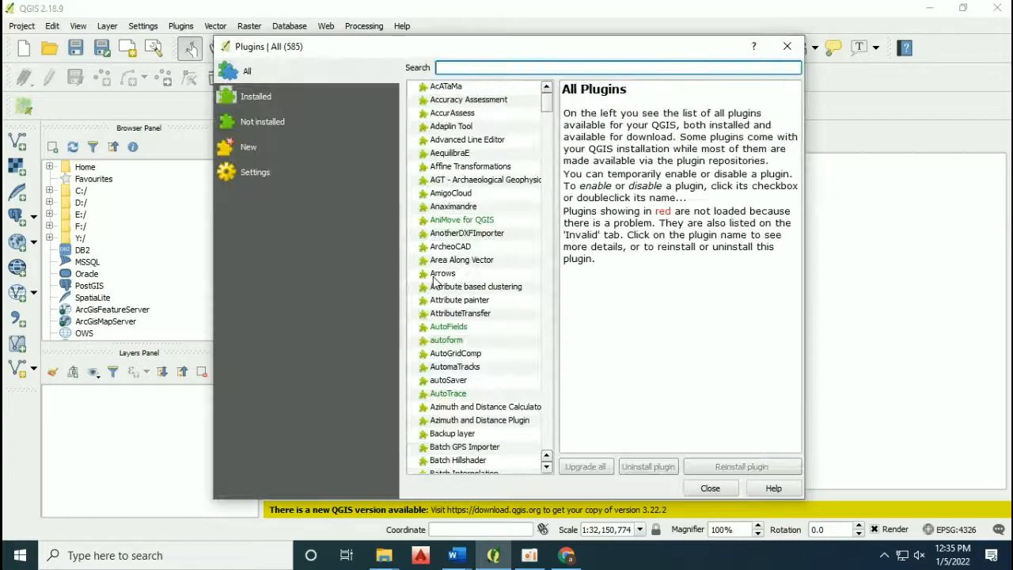
# Search plugins for 'quick' and open the installed QuickOSM plugin's details.
pyautogui.write('quickosm')
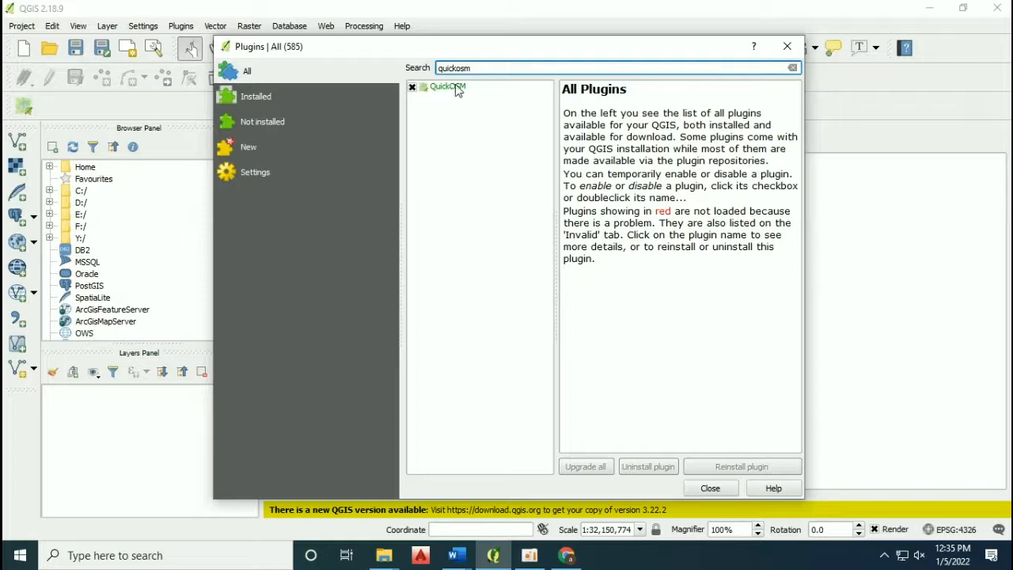
pyautogui.click(447, 86)
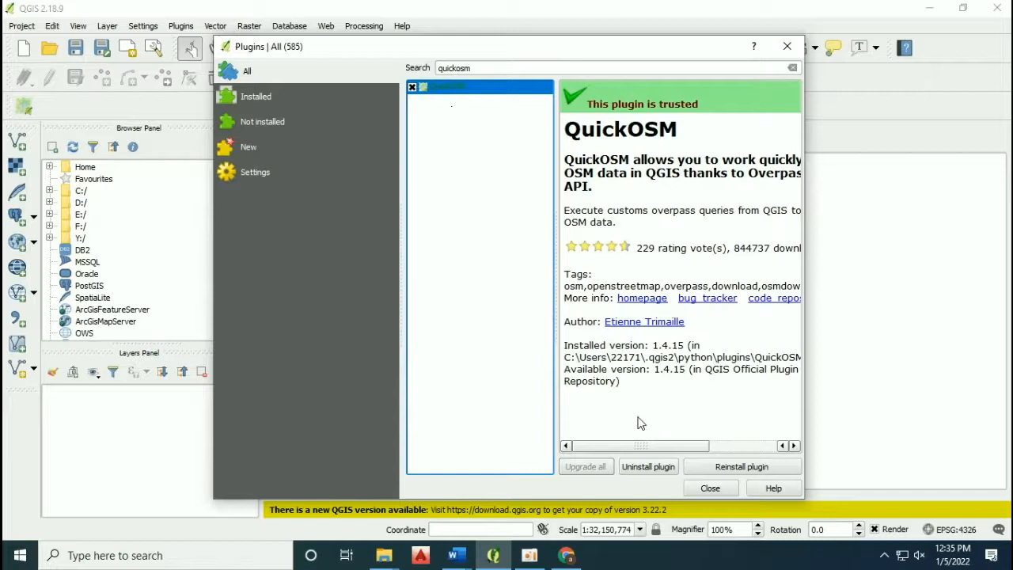
pyautogui.click(742, 467)
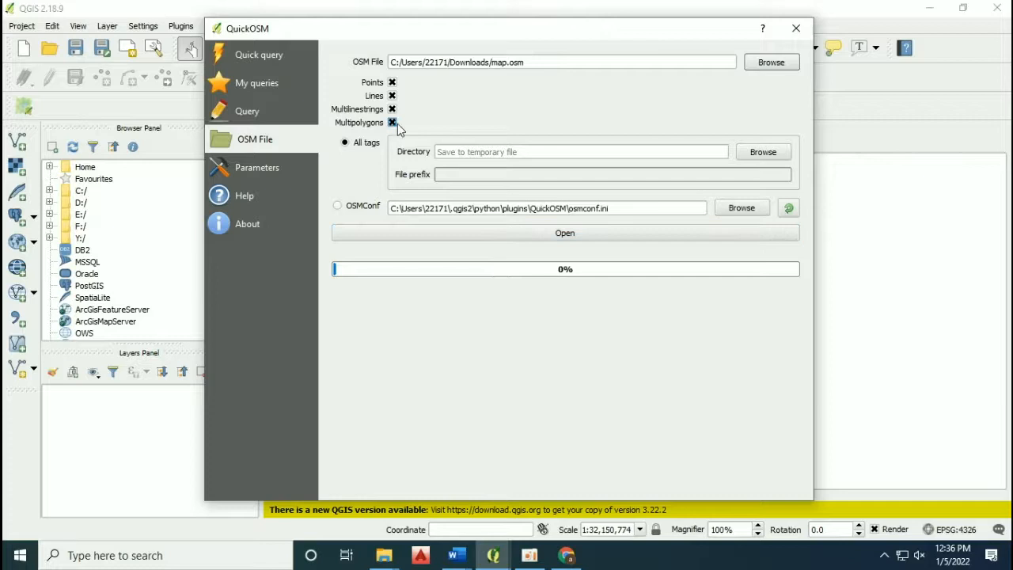
# Open Downloads/map.osm in QuickOSM as points, lines, multilinestrings and multipolygons layers.
pyautogui.click(565, 233)
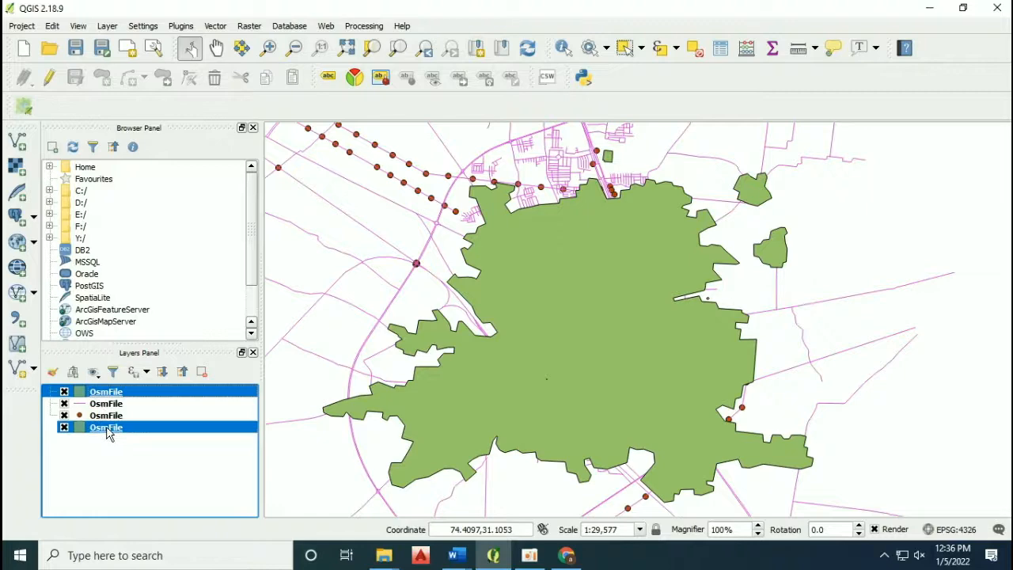
pyautogui.rightClick(106, 427)
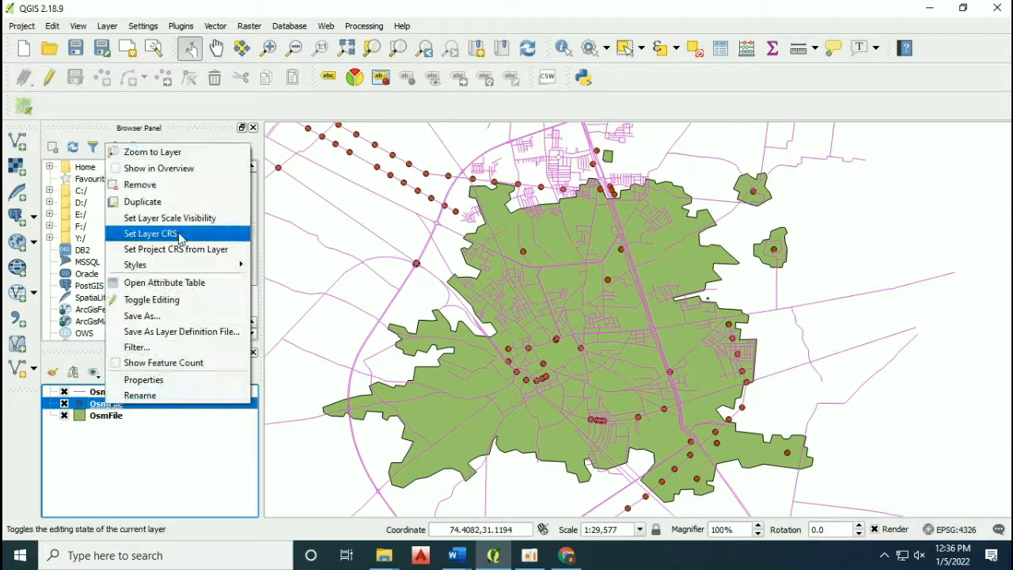
pyautogui.click(164, 282)
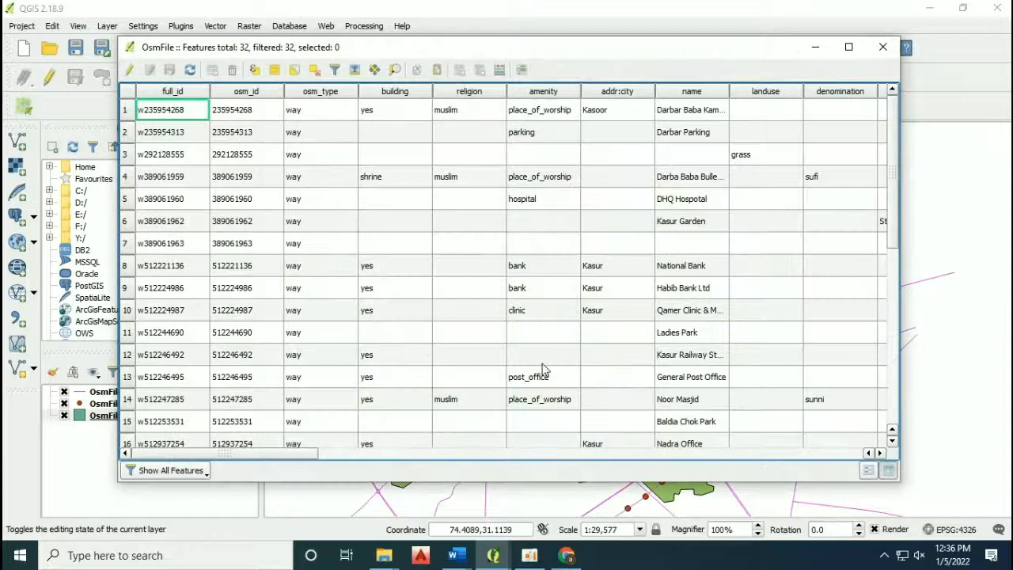
pyautogui.scroll(-3)
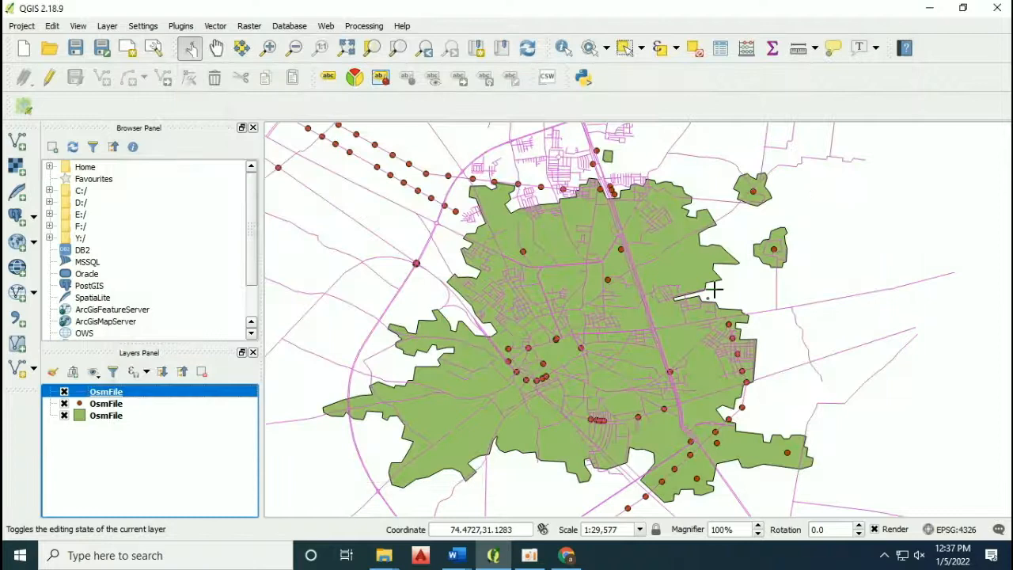
# Export the OsmFile lines layer as ESRI Shapefile 'example roads_kasur' in D:/article final.
pyautogui.rightClick(106, 391)
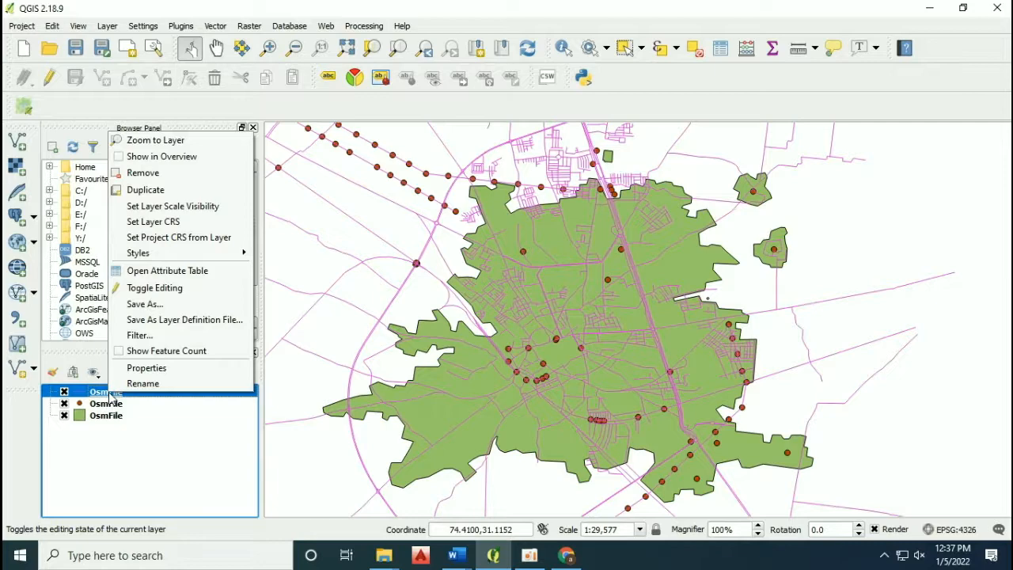
pyautogui.click(144, 303)
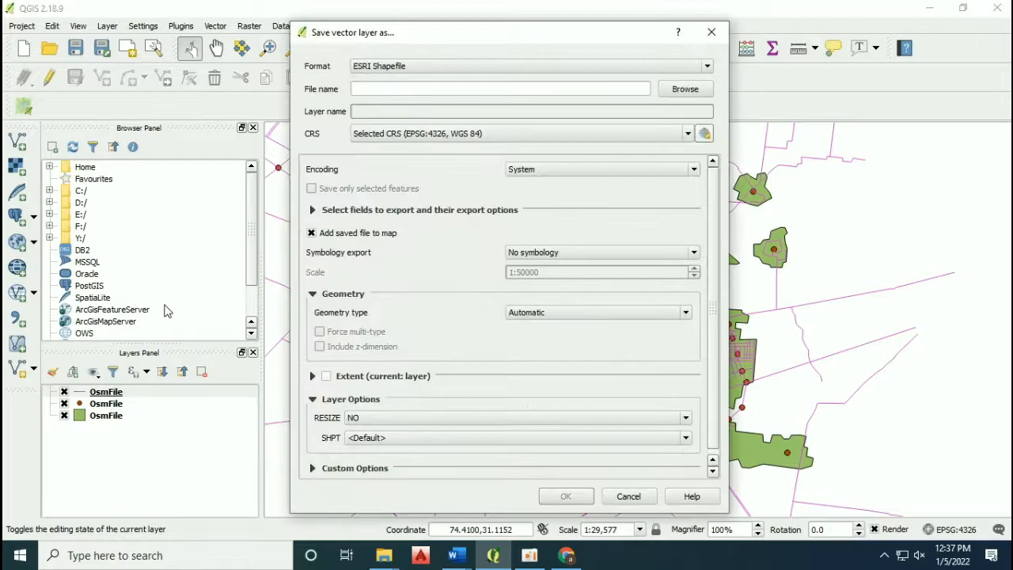
pyautogui.click(685, 88)
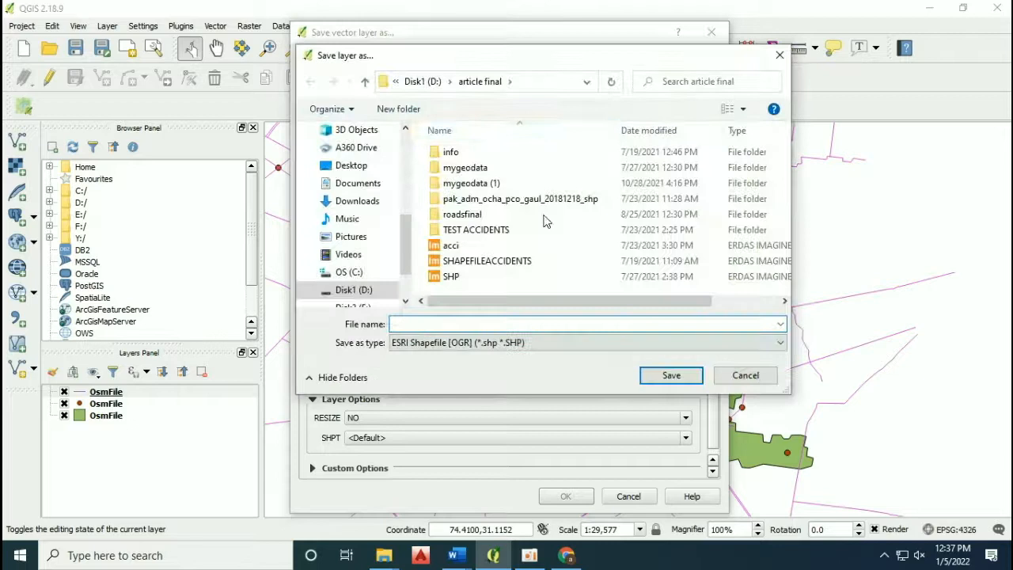
pyautogui.write('e')
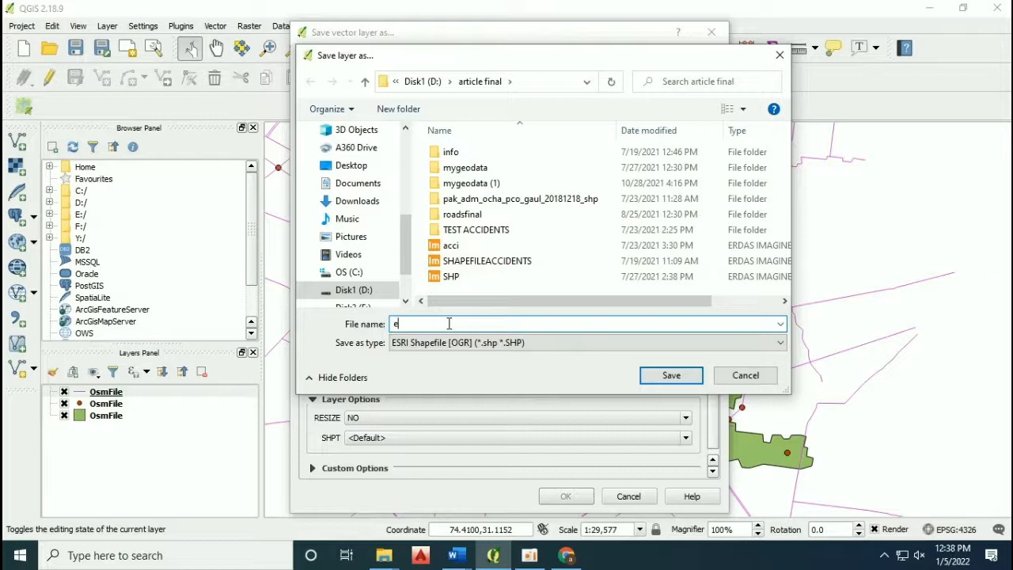
pyautogui.write('xample roads')
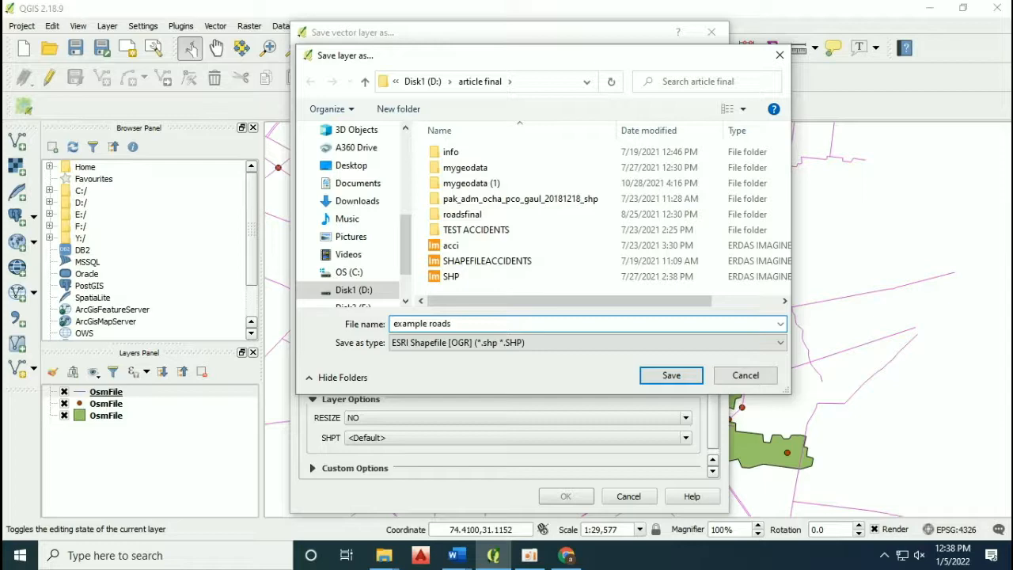
pyautogui.click(671, 374)
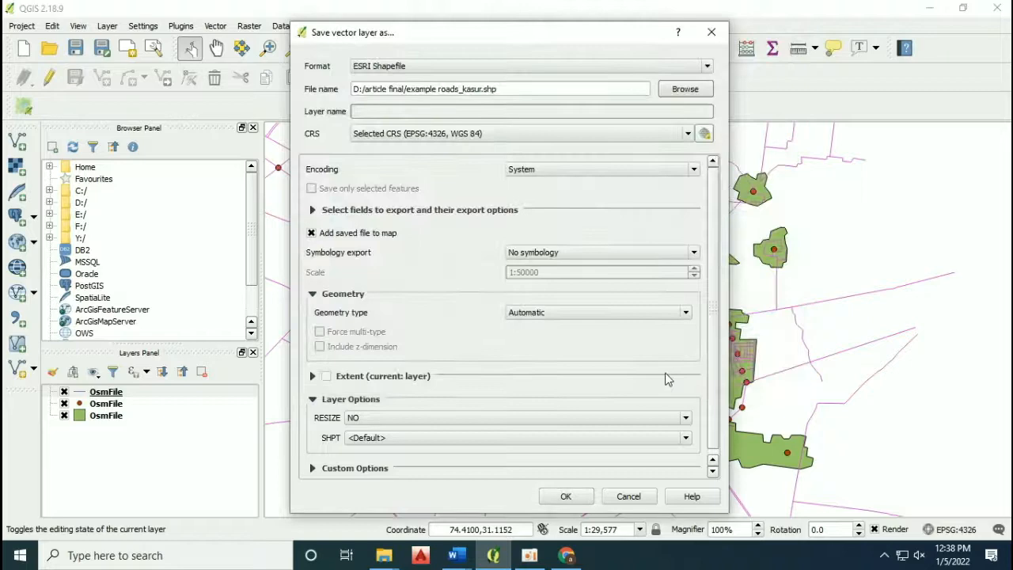
pyautogui.click(566, 496)
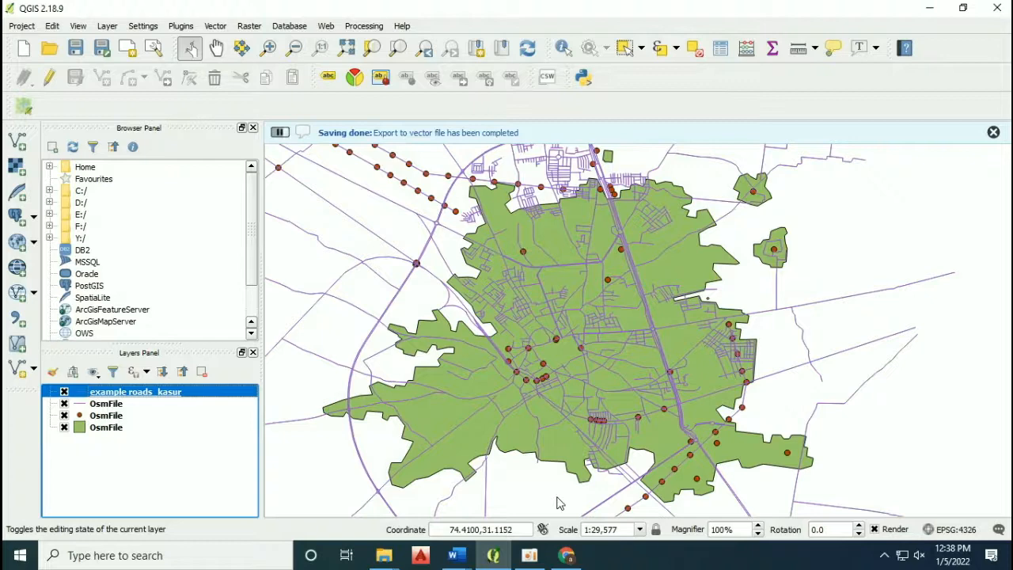